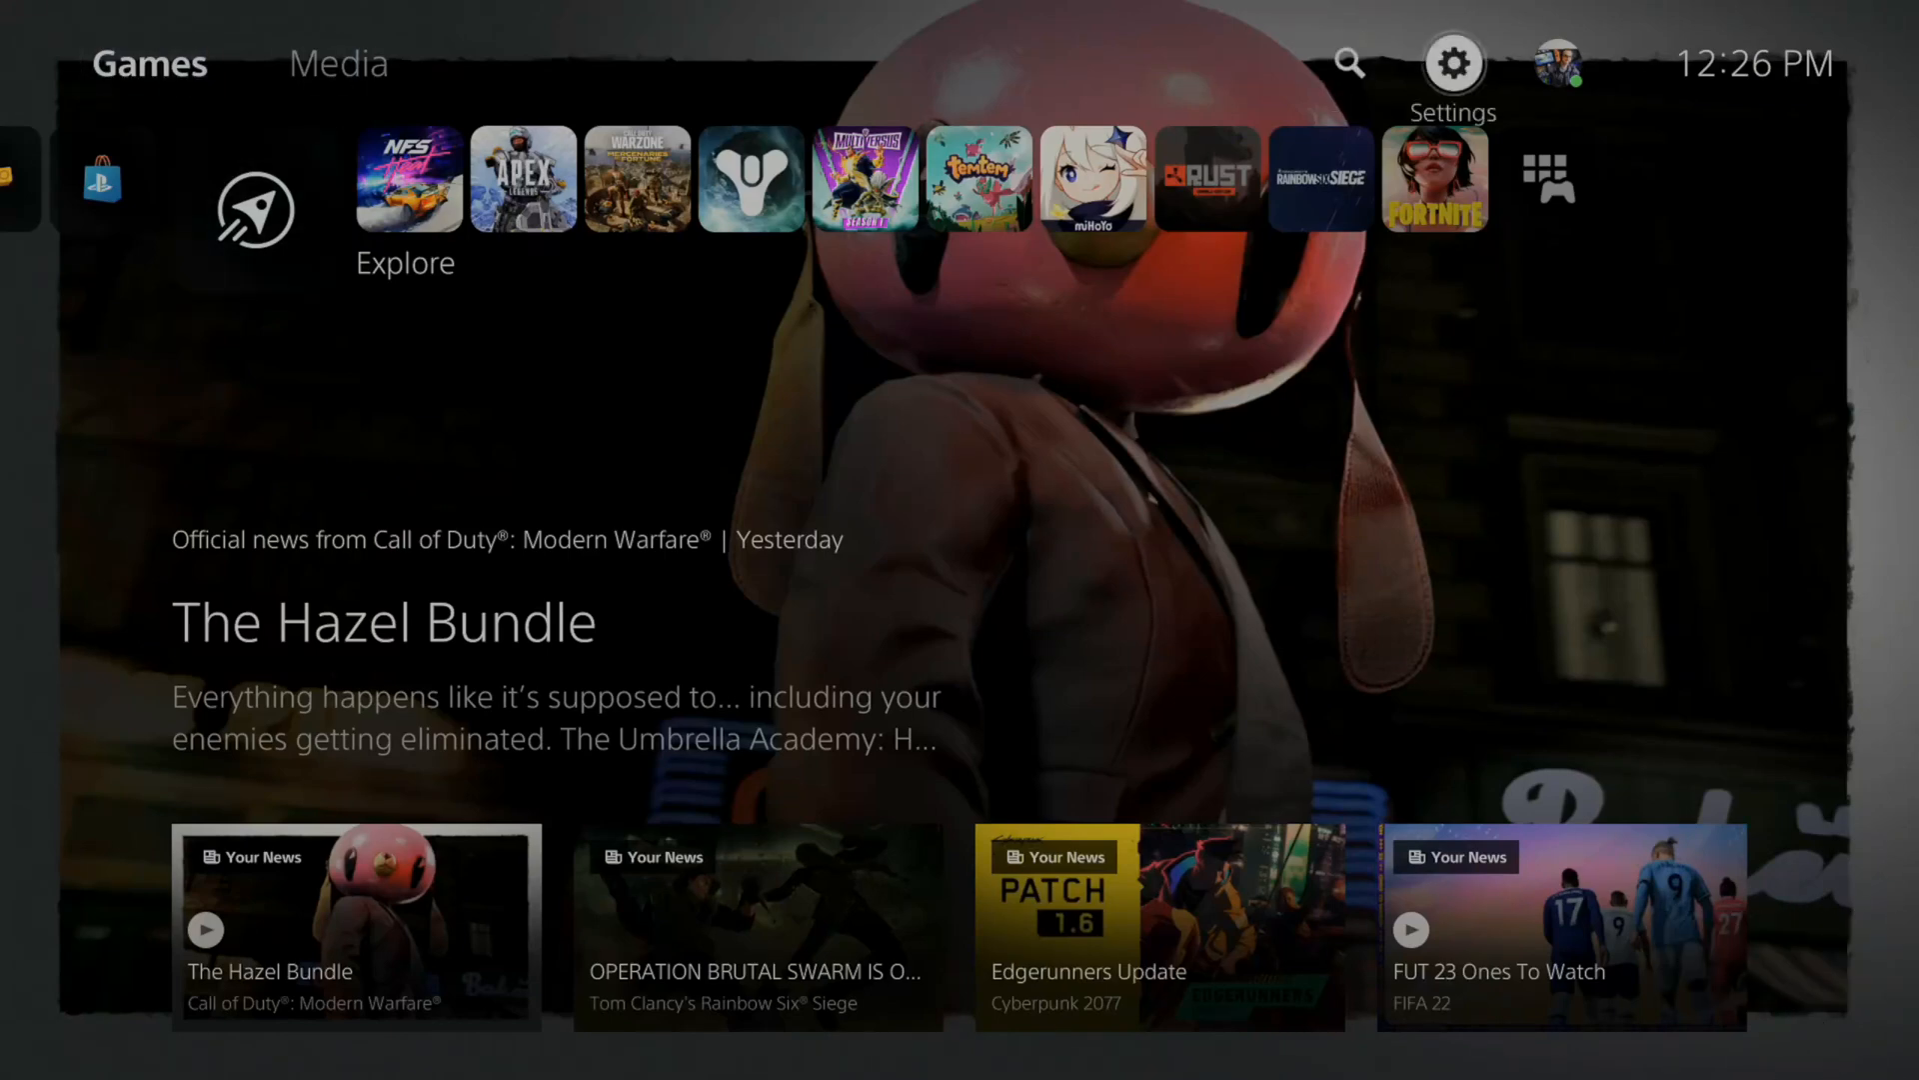
Open Settings and go into Screen and Video
{"action": "left_click", "coordinate": [1453, 61]}
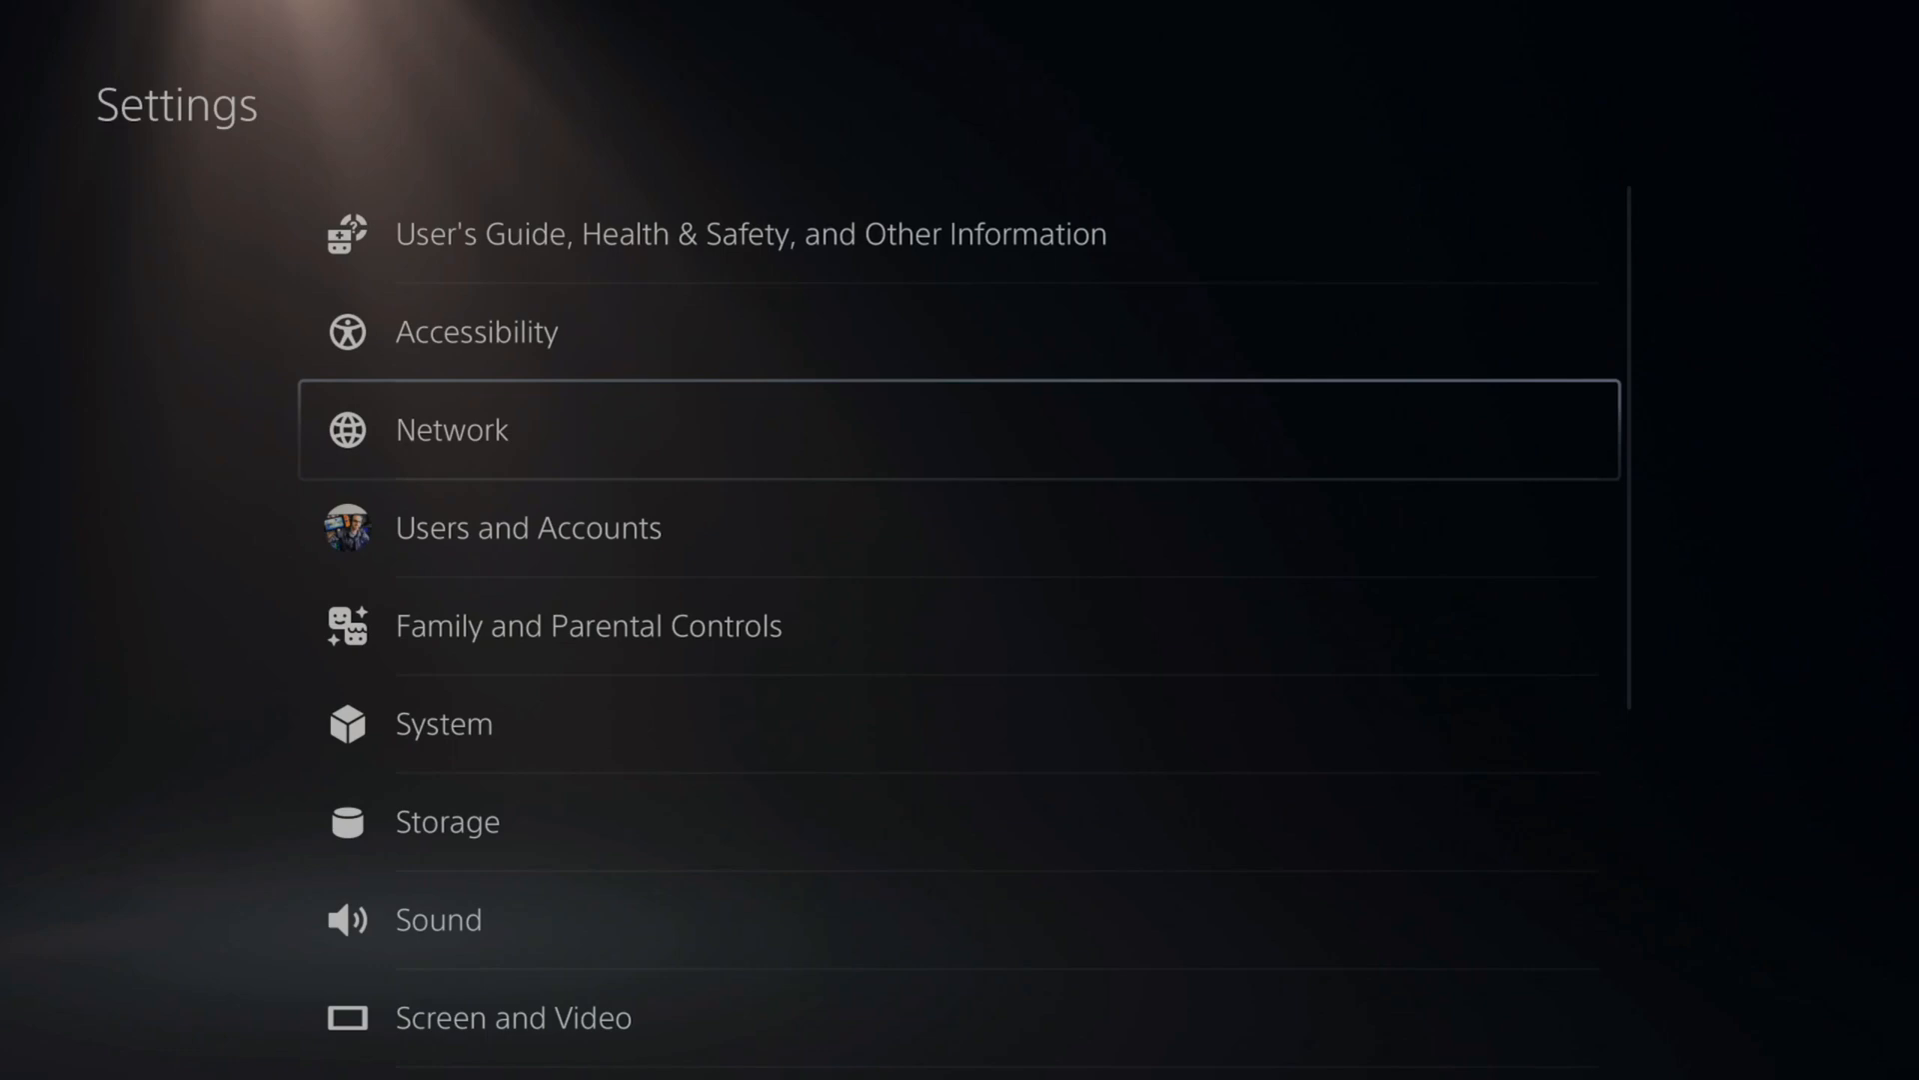
{"action": "scroll", "scroll_direction": "down", "scroll_amount": 3}
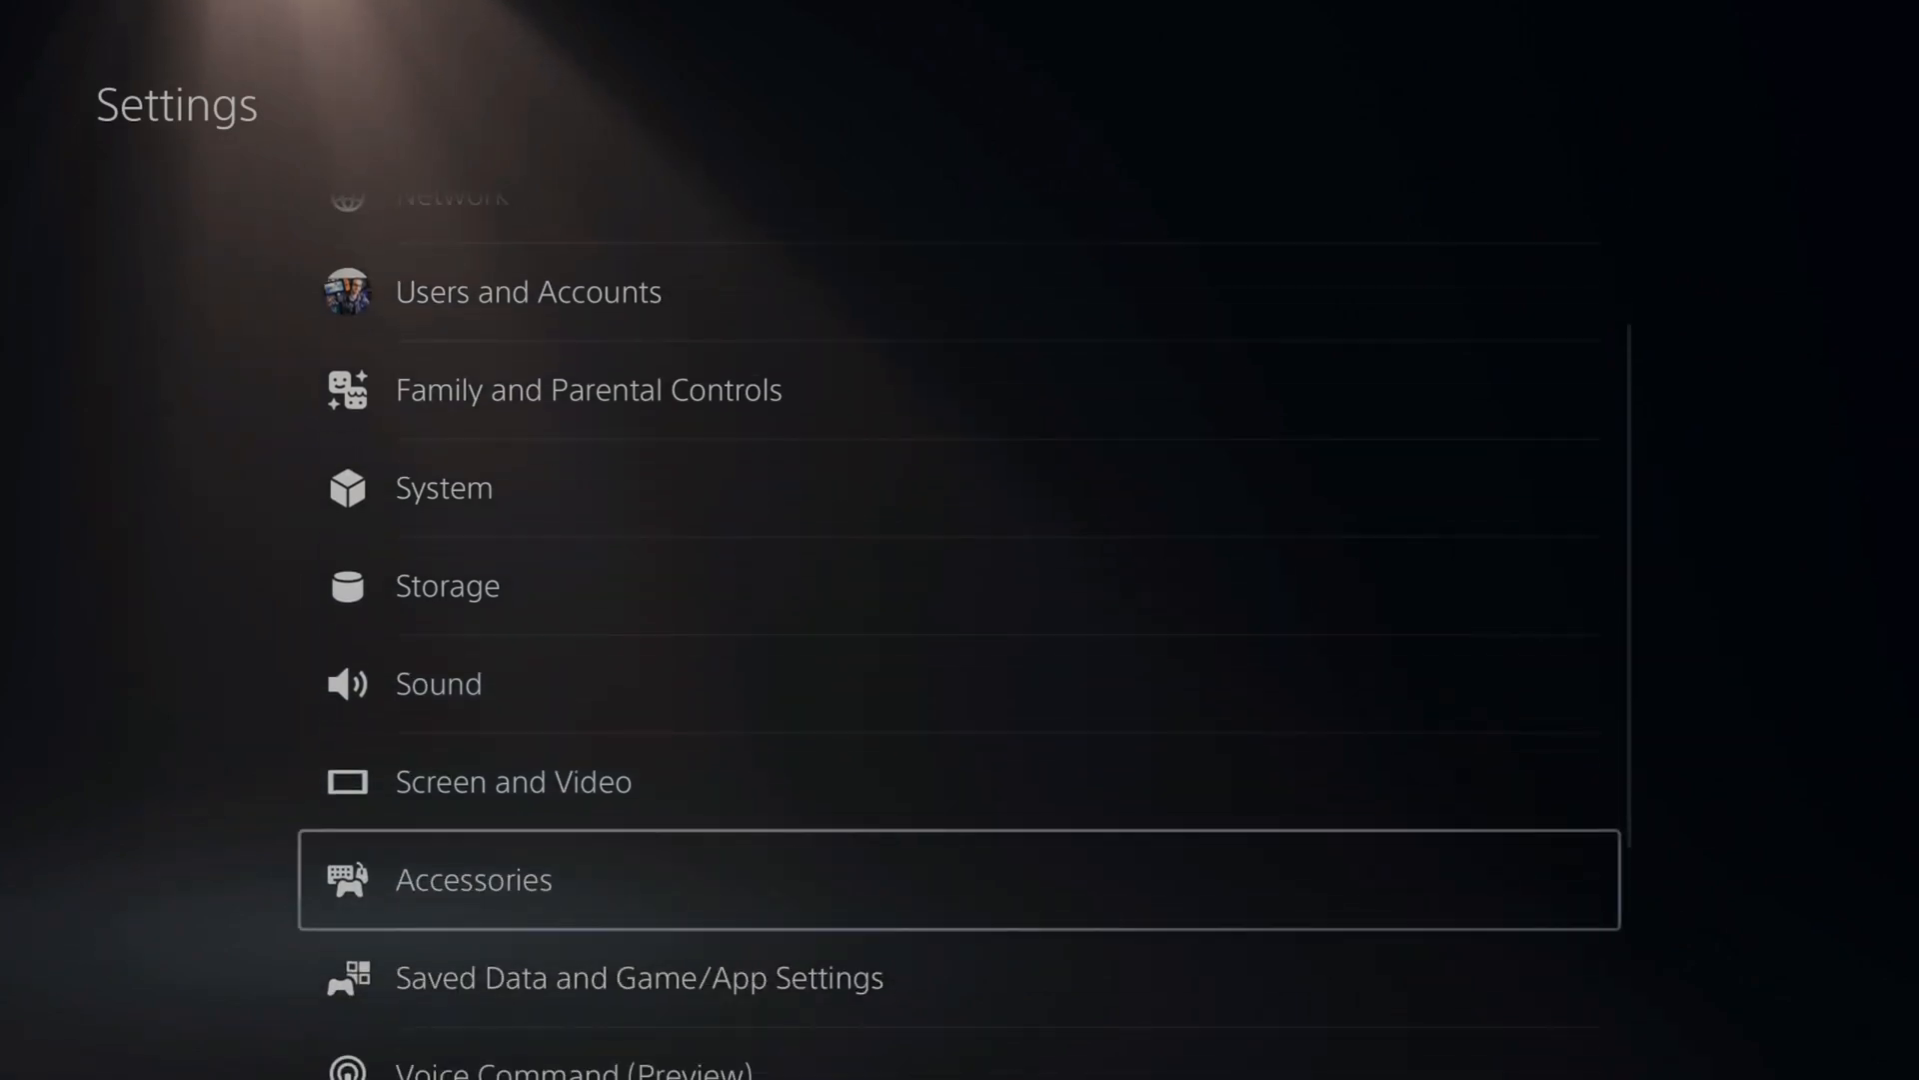
{"action": "left_click", "coordinate": [513, 781]}
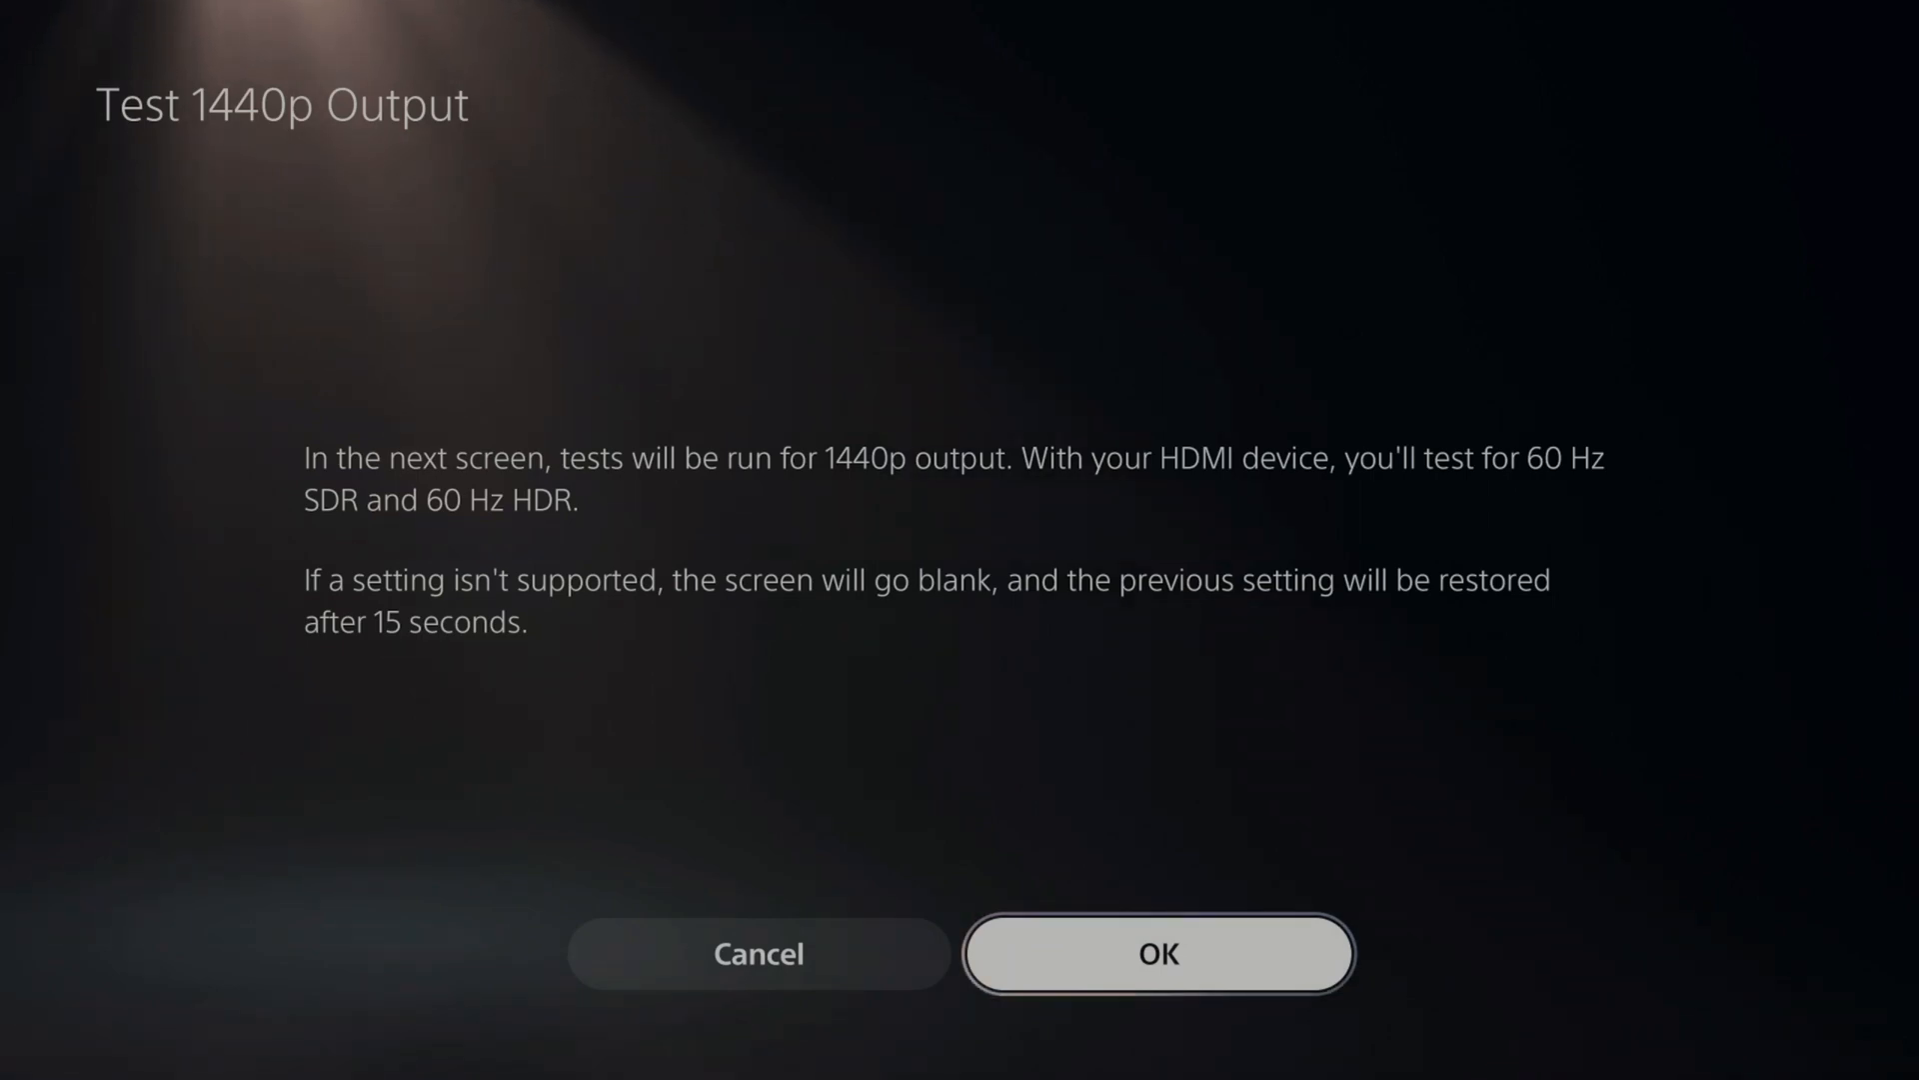
Start the Test 1440p Output check under Video Output
{"action": "left_click", "coordinate": [1157, 954]}
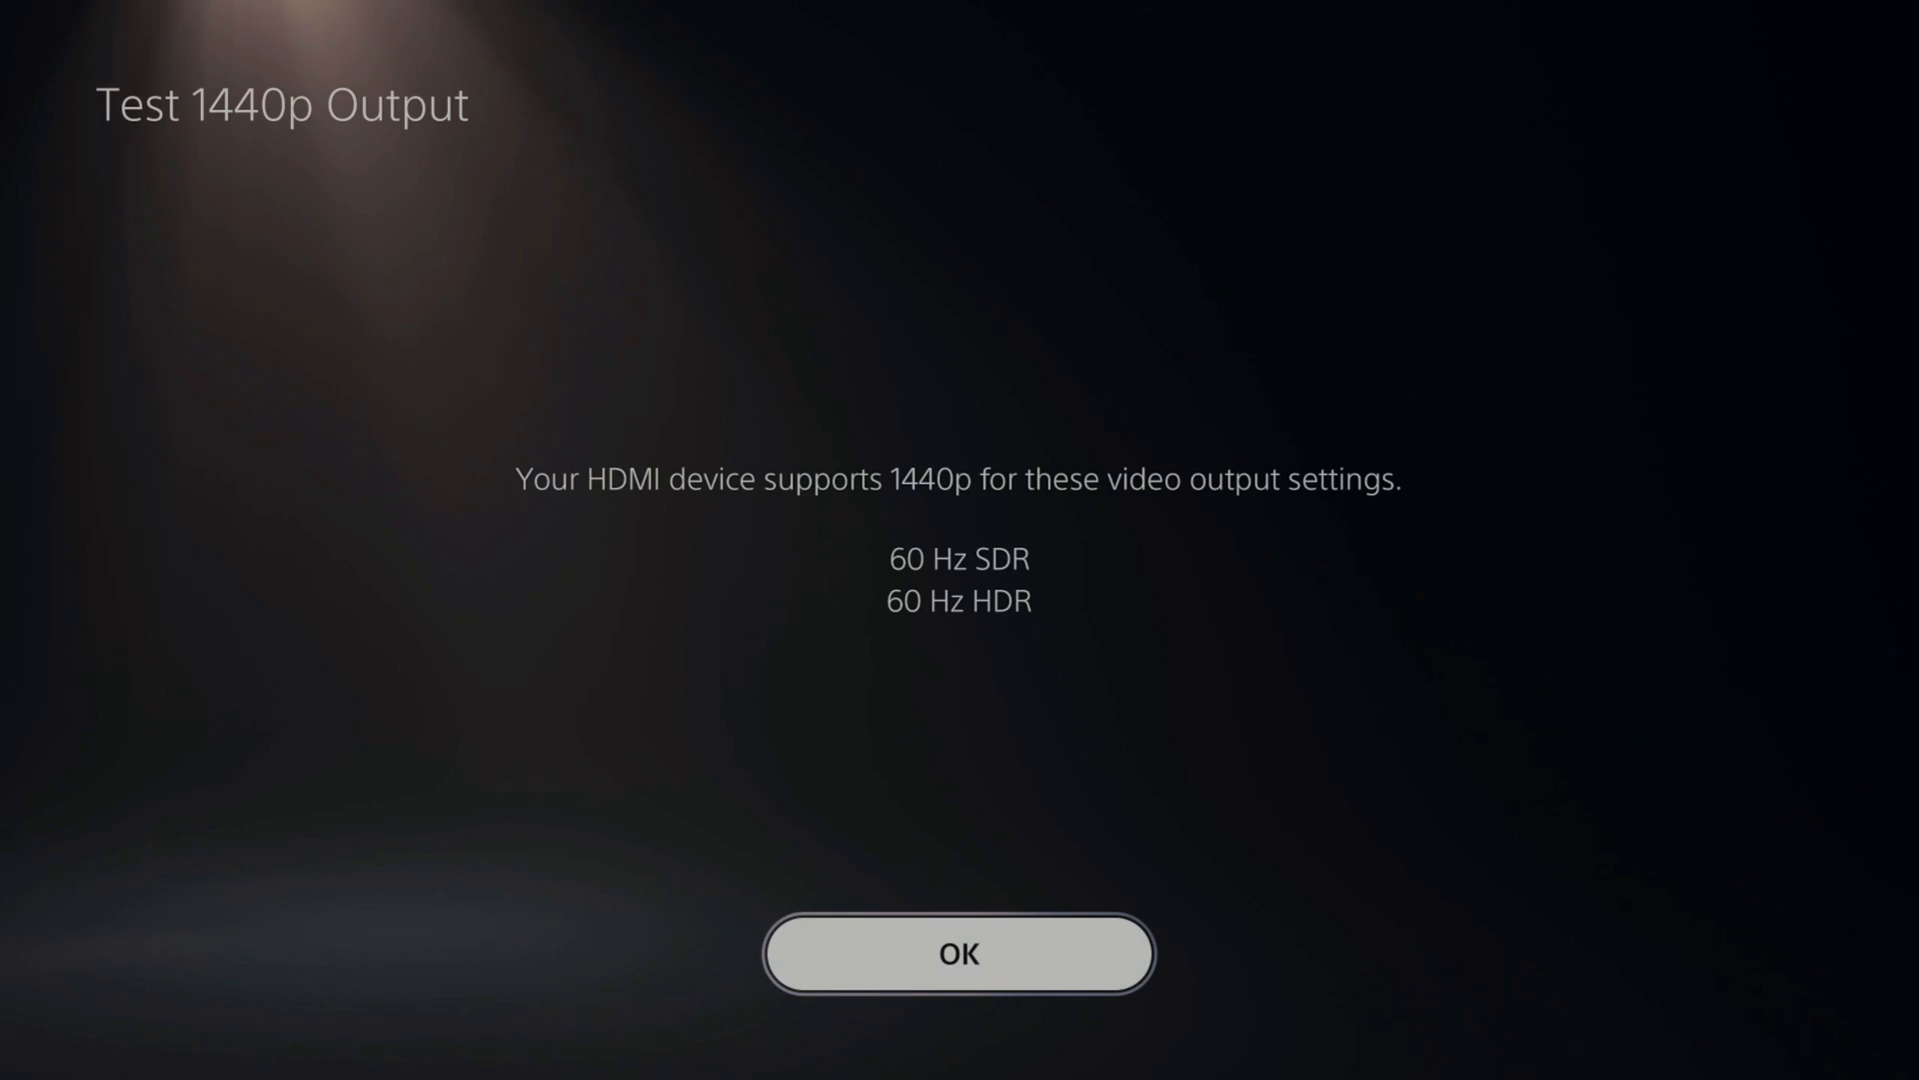
Accept the passed 60 Hz SDR and HDR 1440p test results
{"action": "left_click", "coordinate": [959, 953]}
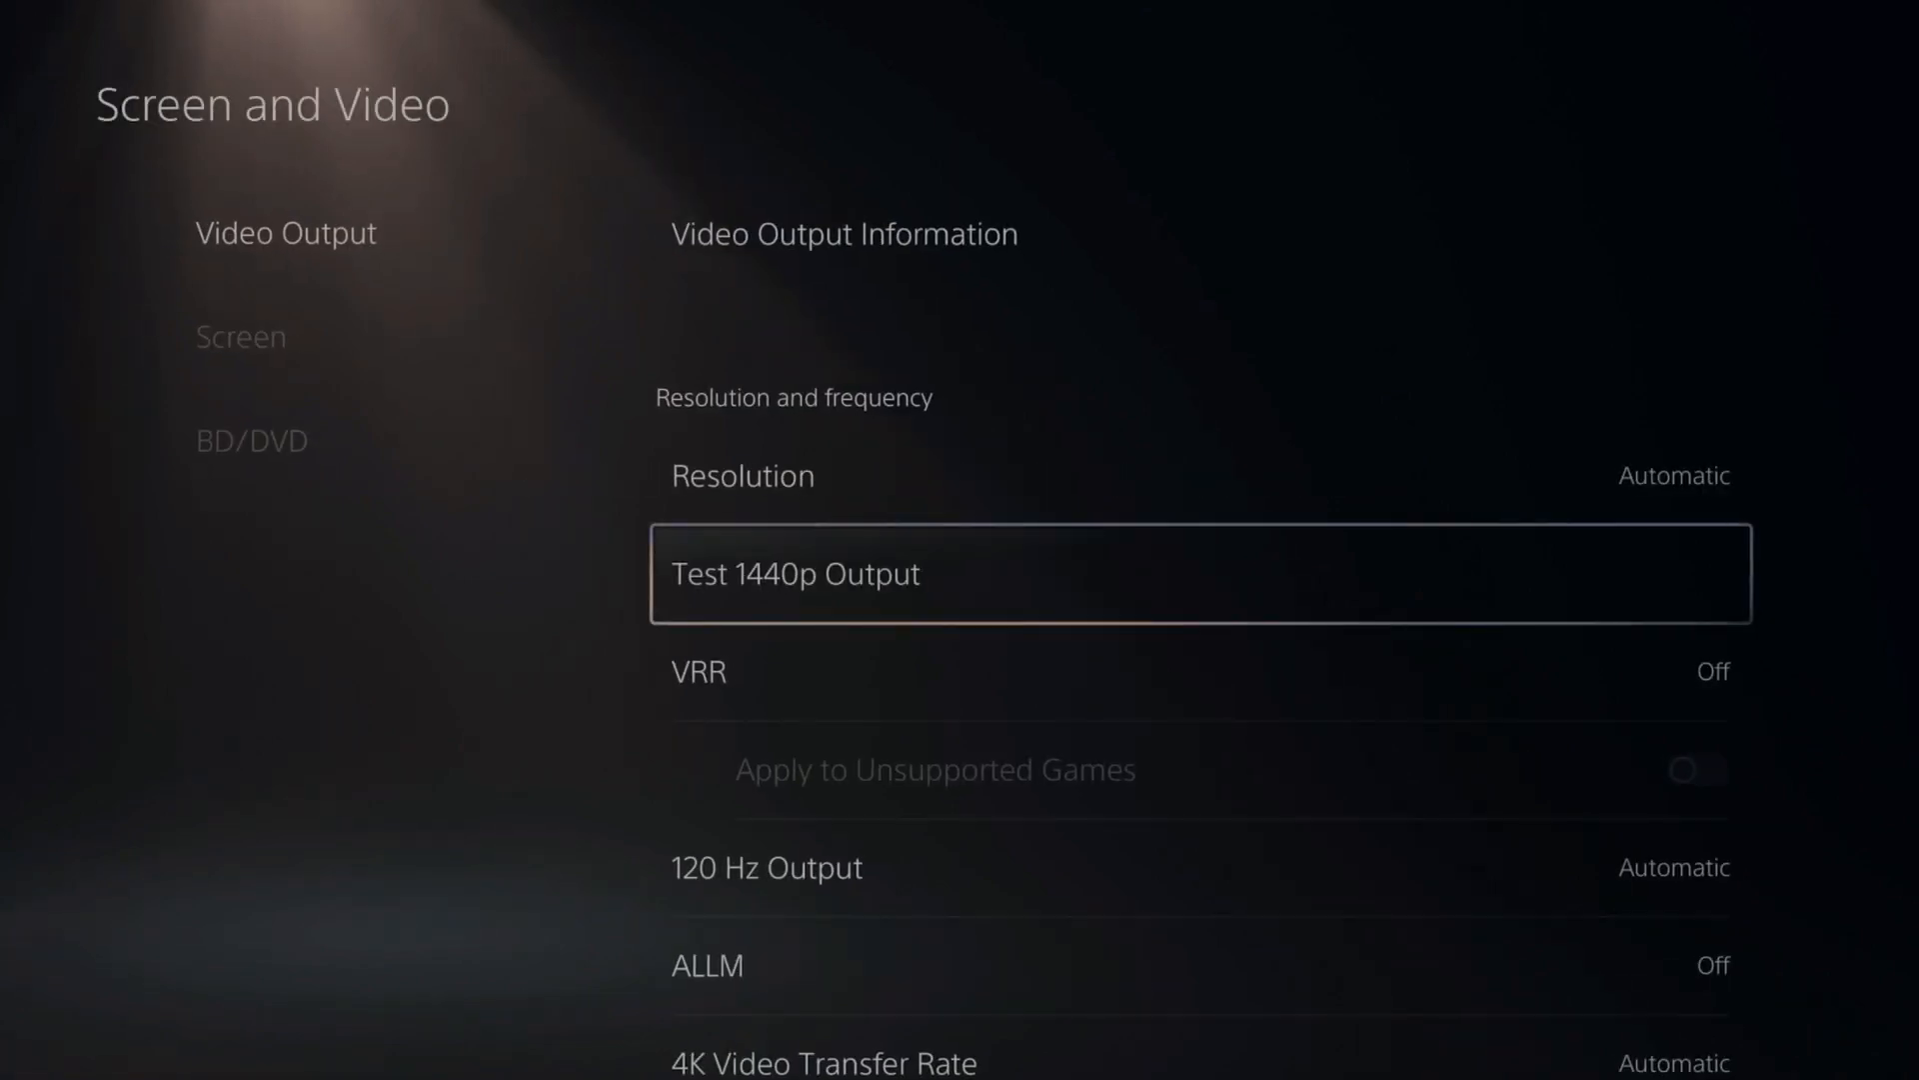
Change Resolution from Automatic to 1440p
{"action": "left_click", "coordinate": [742, 475]}
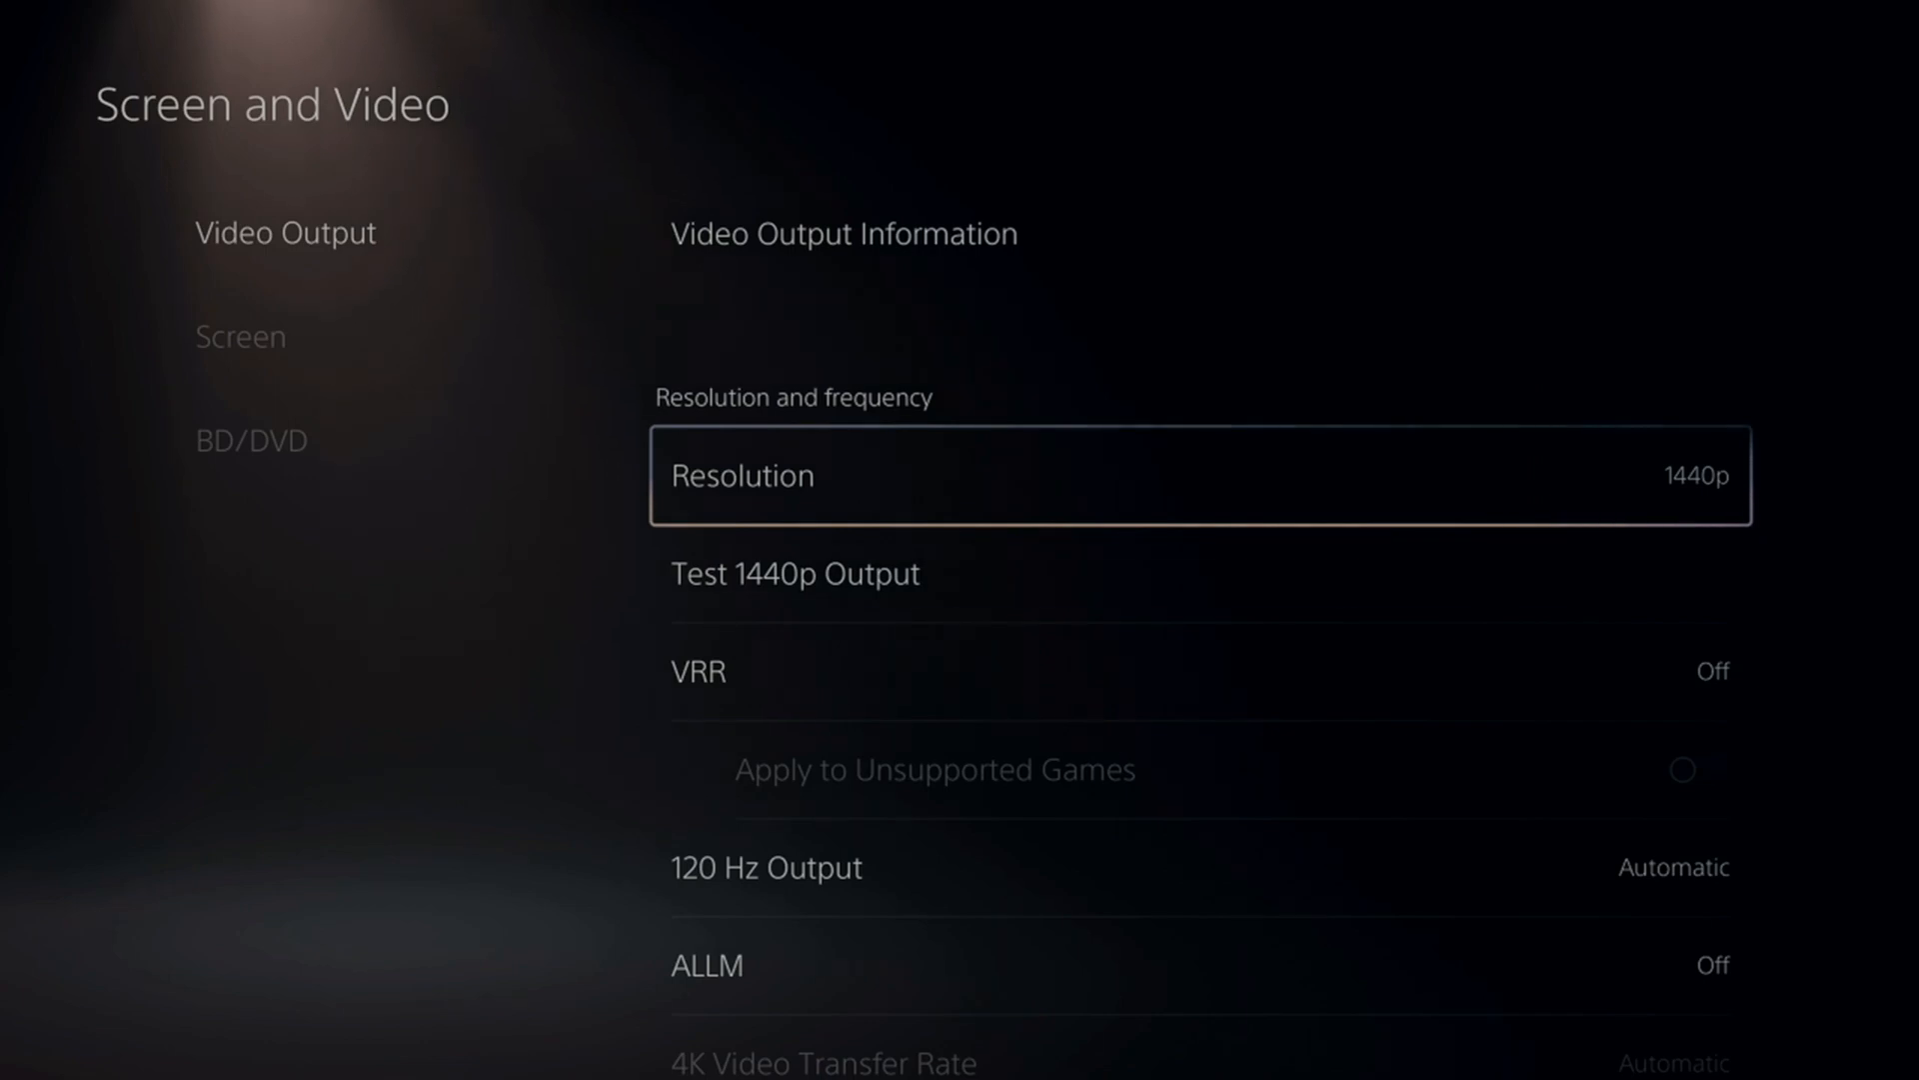
{"action": "scroll", "scroll_direction": "down", "scroll_amount": 3}
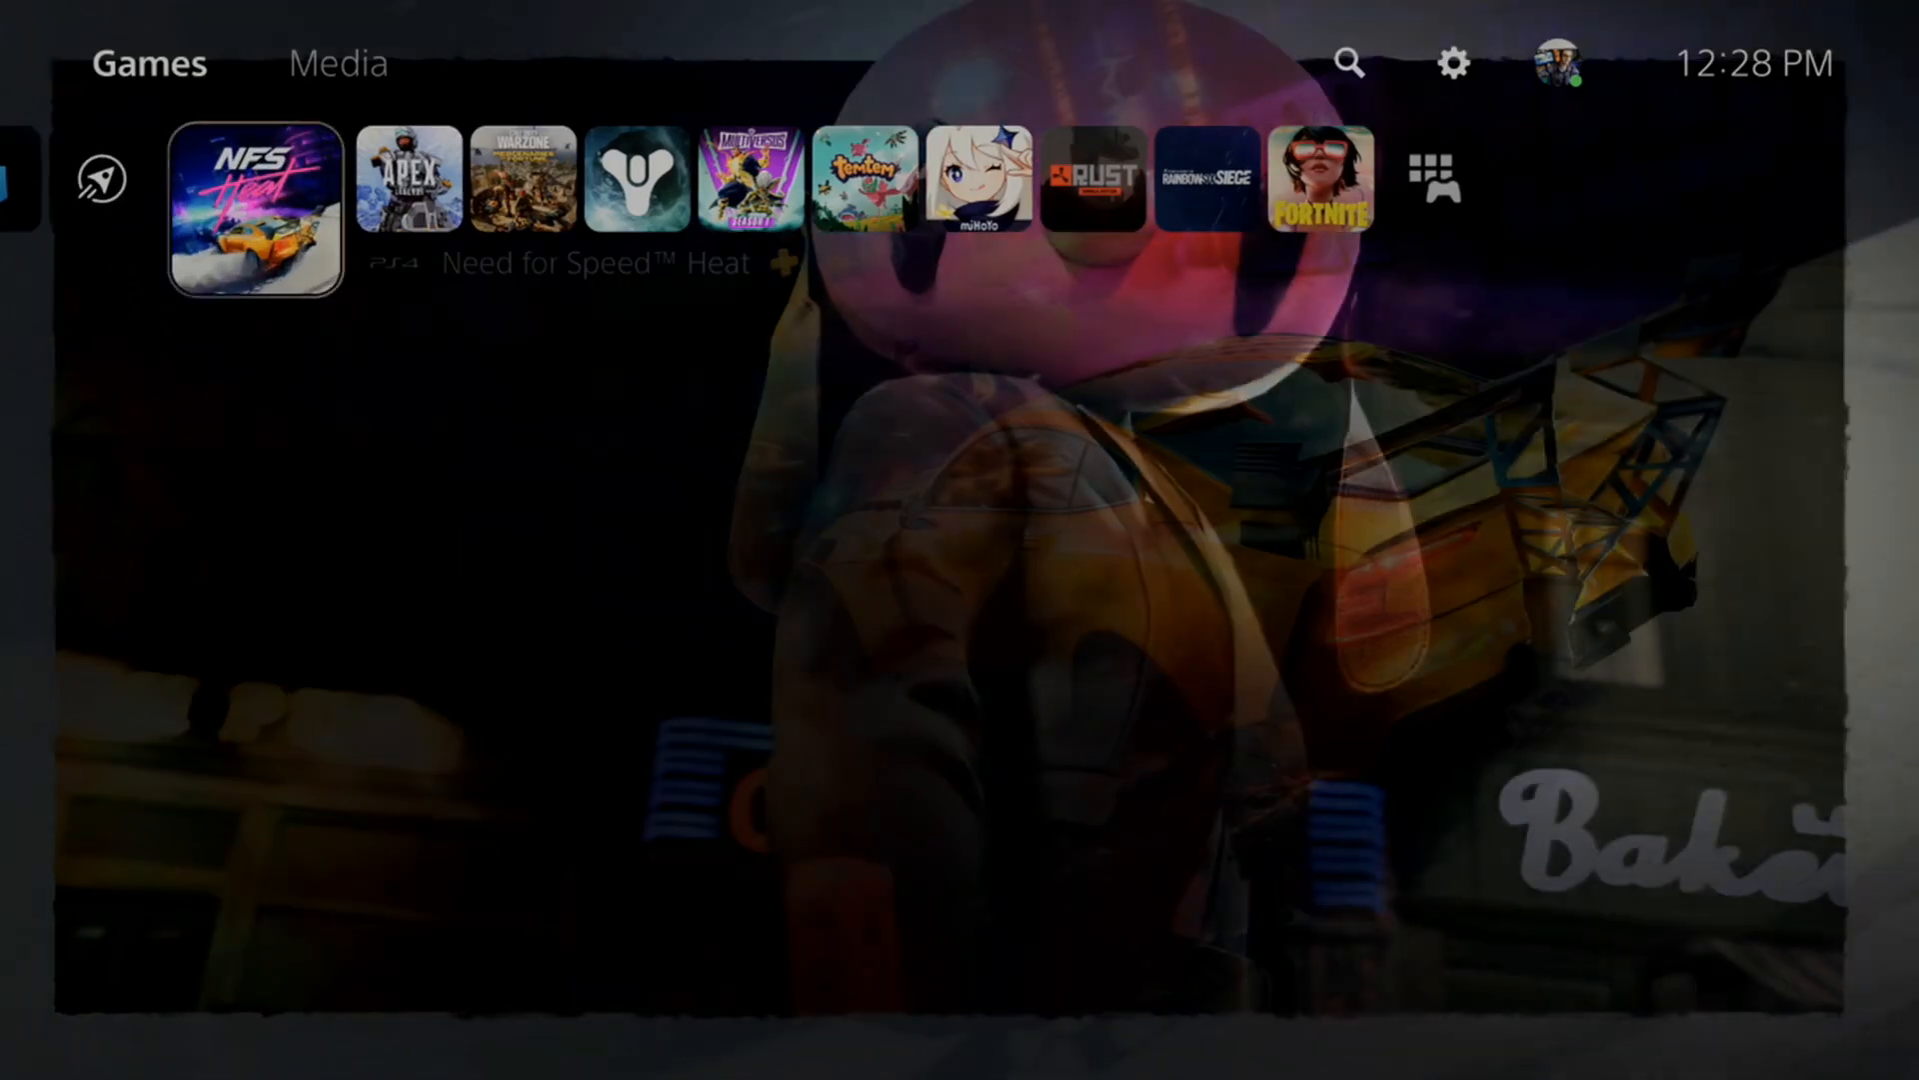
Reopen Settings > Screen and Video to verify Resolution reads 1440p
{"action": "scroll", "scroll_direction": "right", "scroll_amount": 3}
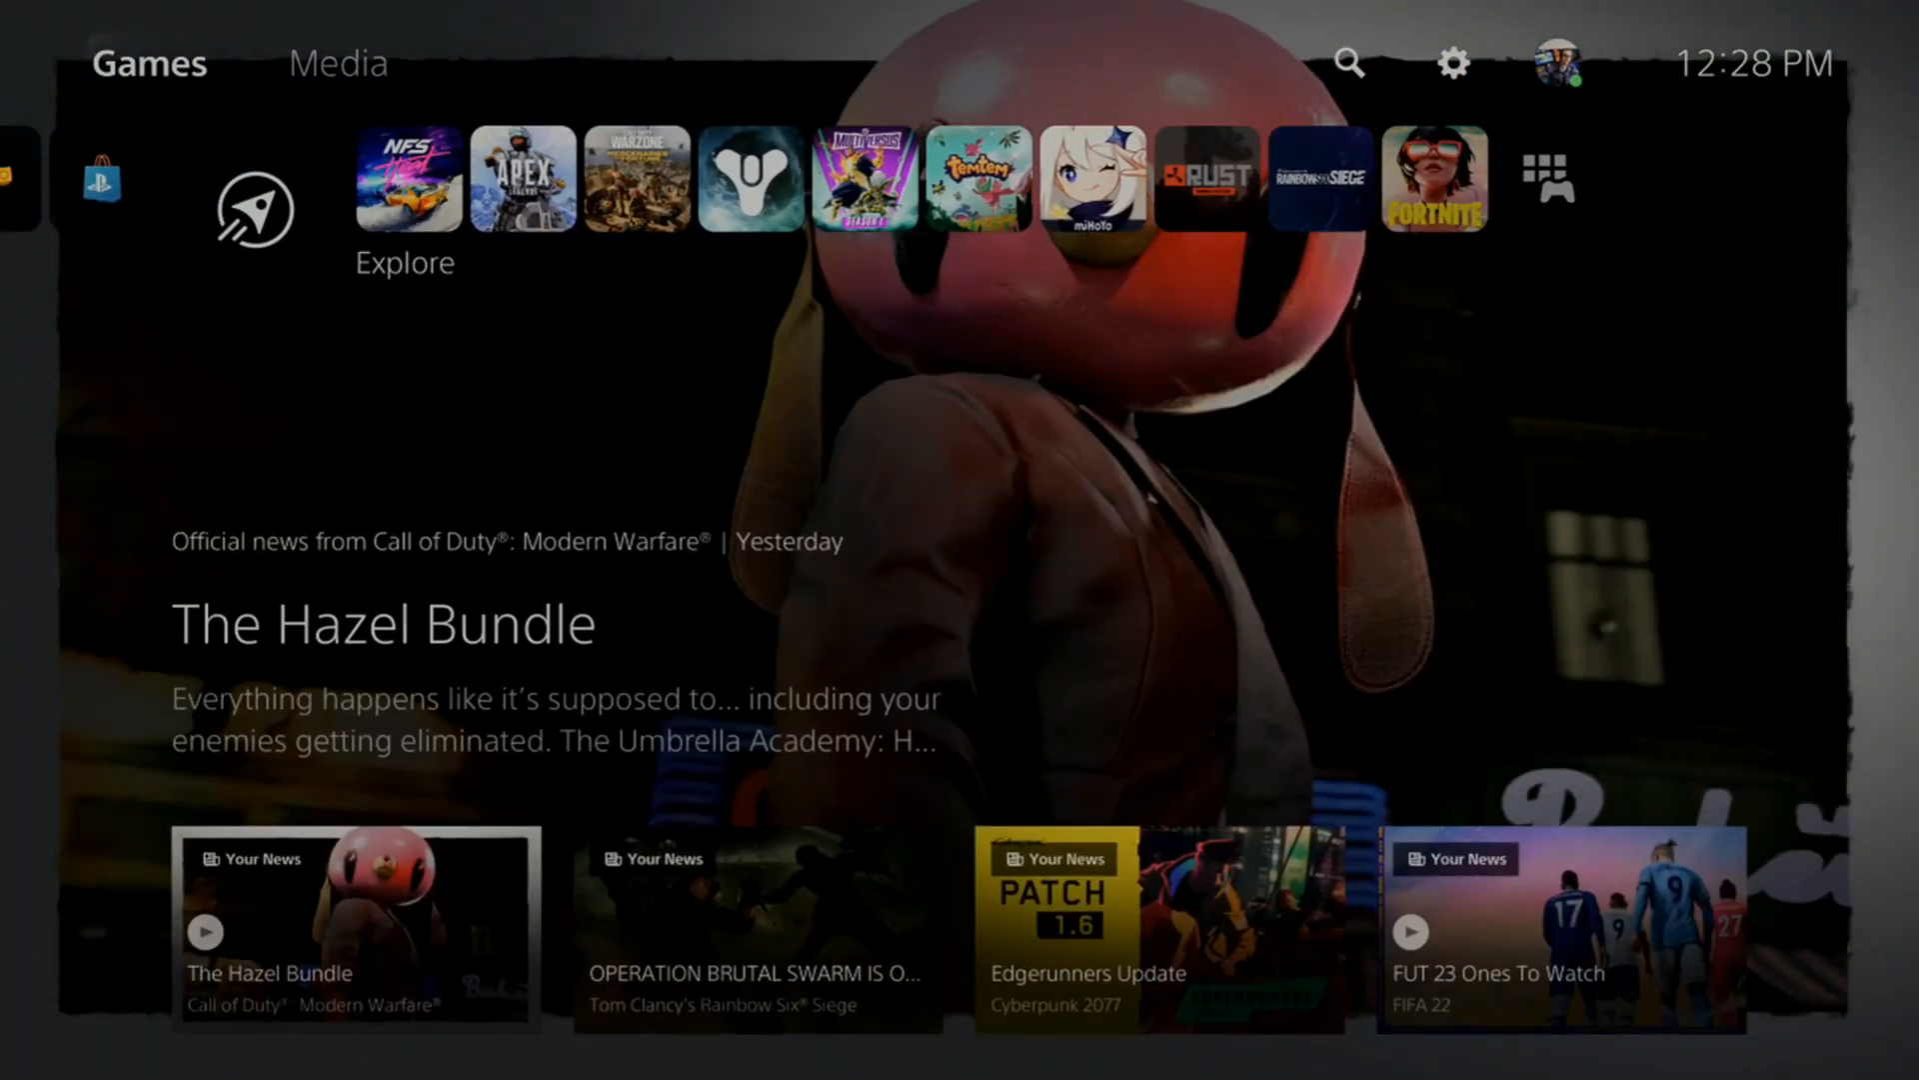
{"action": "left_click", "coordinate": [1451, 62]}
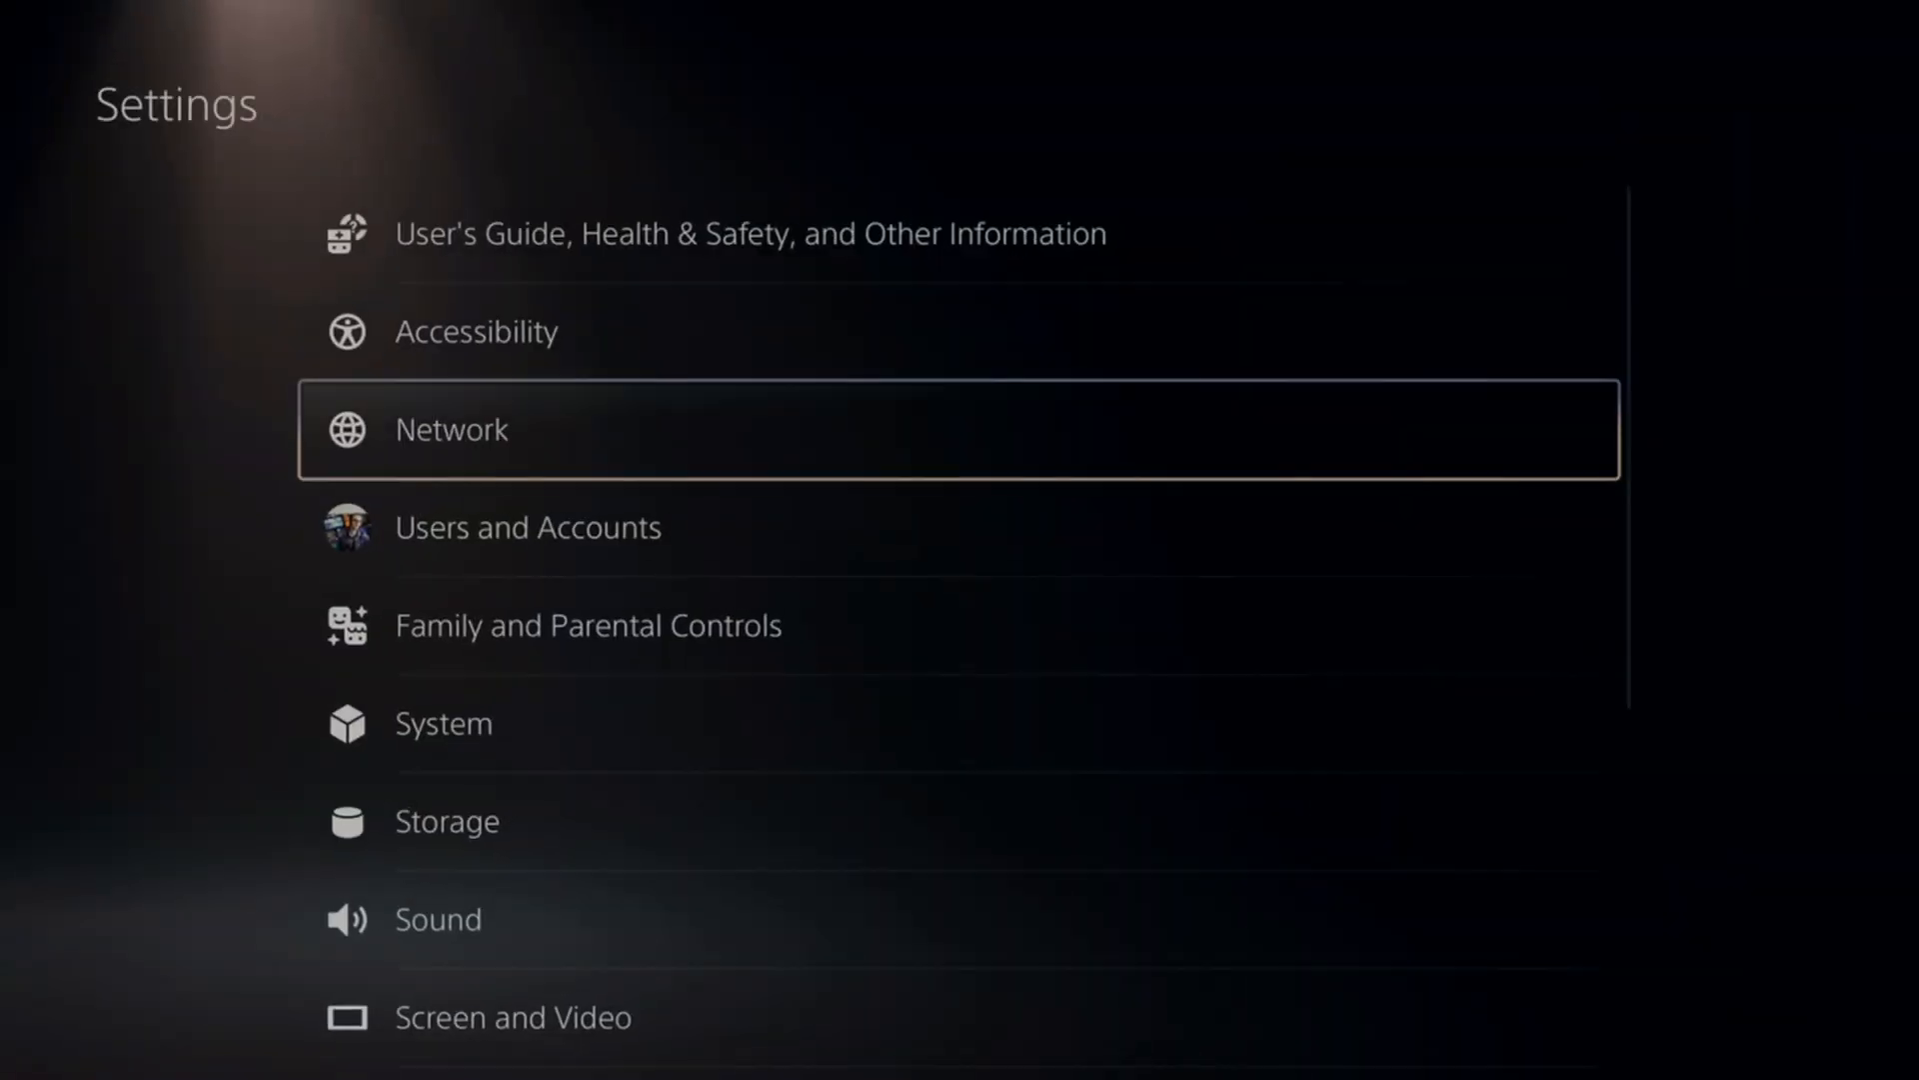
{"action": "scroll", "scroll_direction": "down", "scroll_amount": 3}
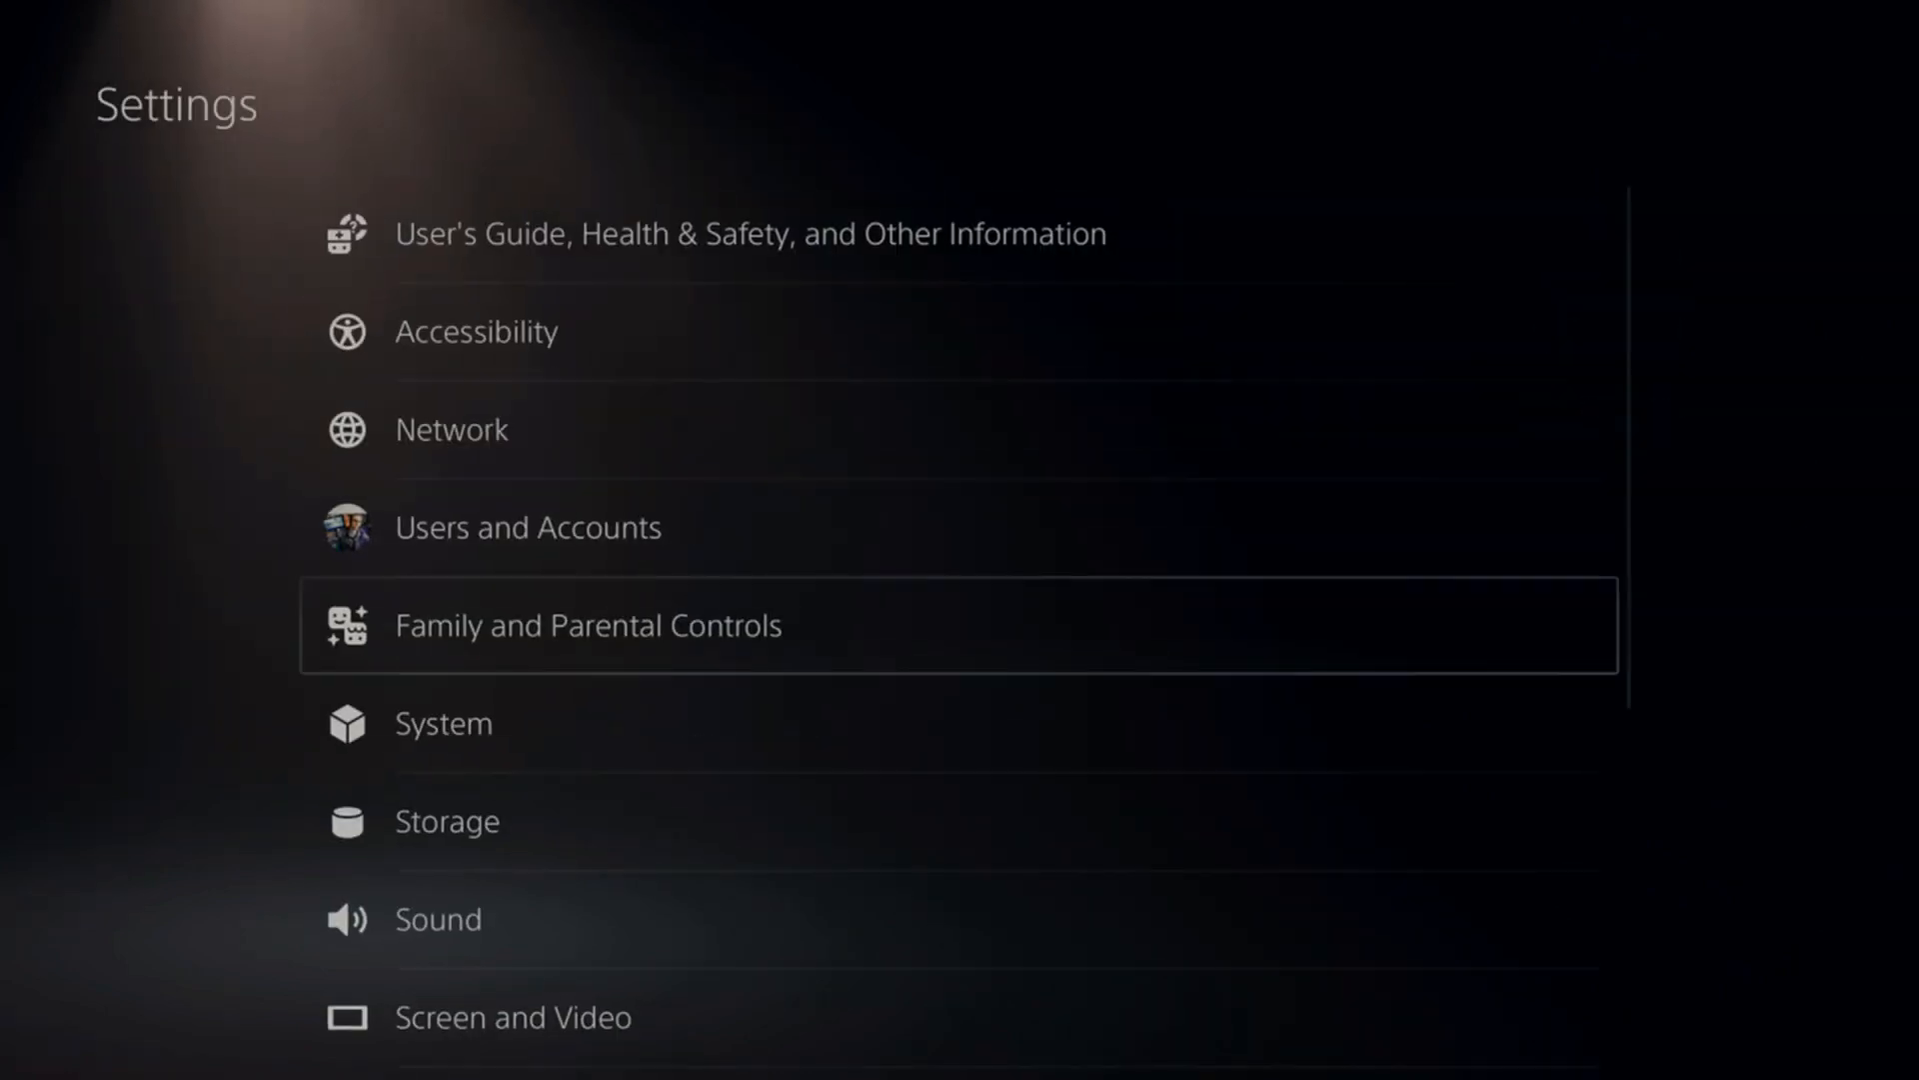
{"action": "left_click", "coordinate": [512, 1016]}
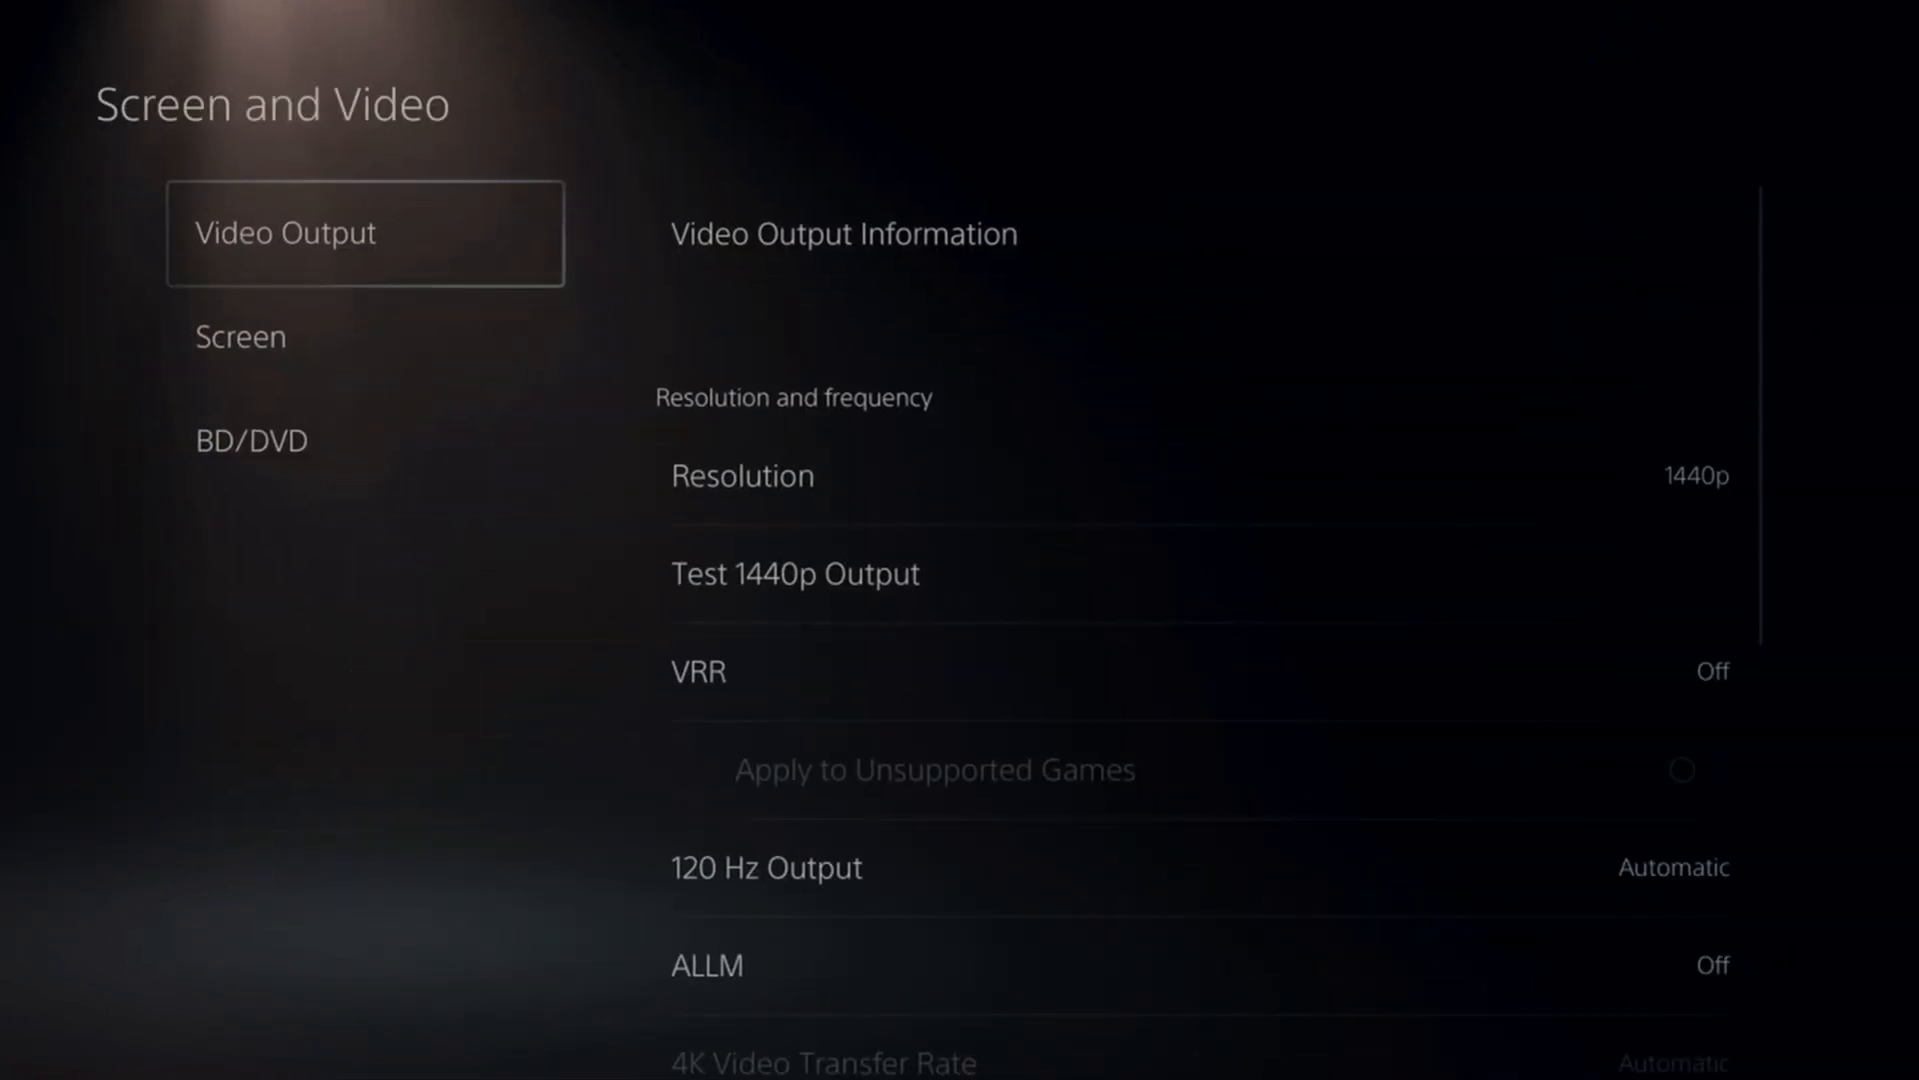